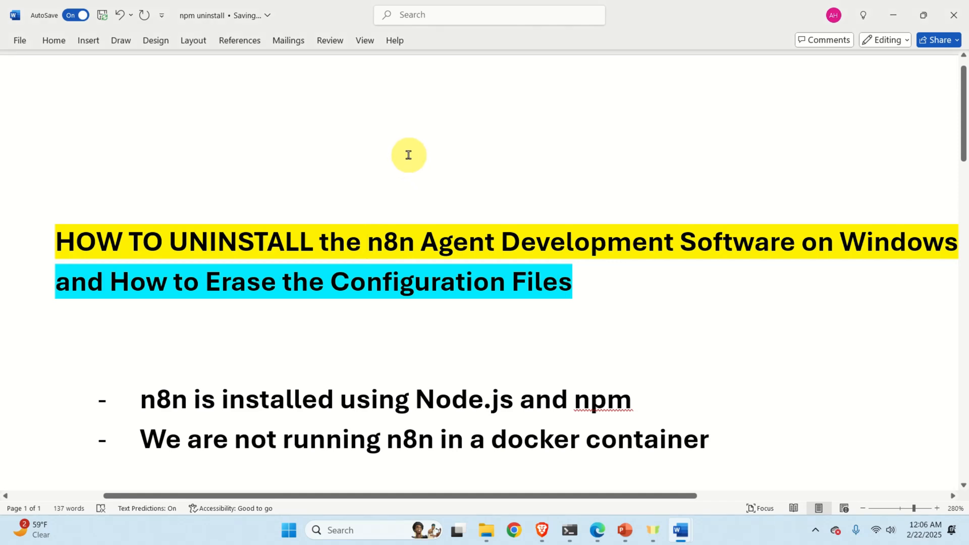
mouse_move(406, 157)
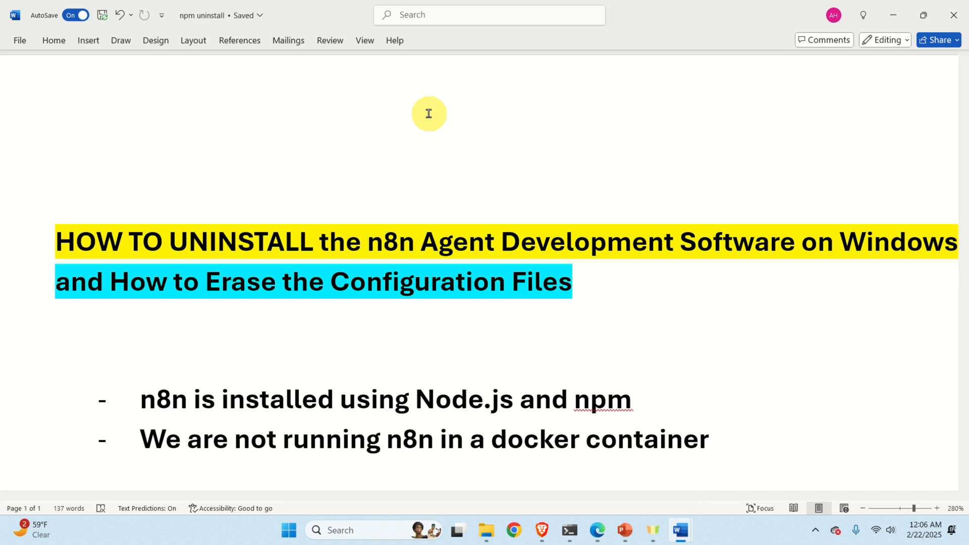
- Scroll through the uninstall notes in Word before switching windows
left_click(365, 242)
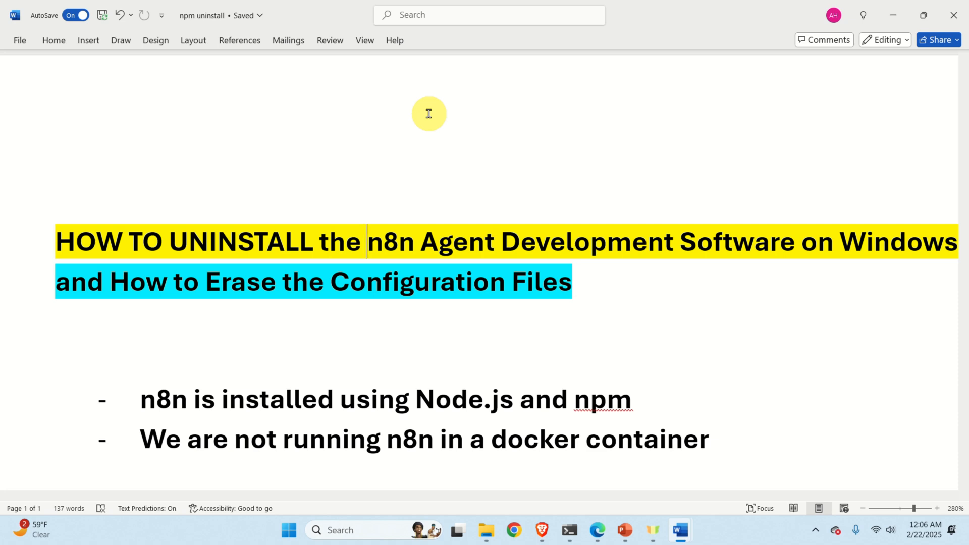
scroll("down", 3)
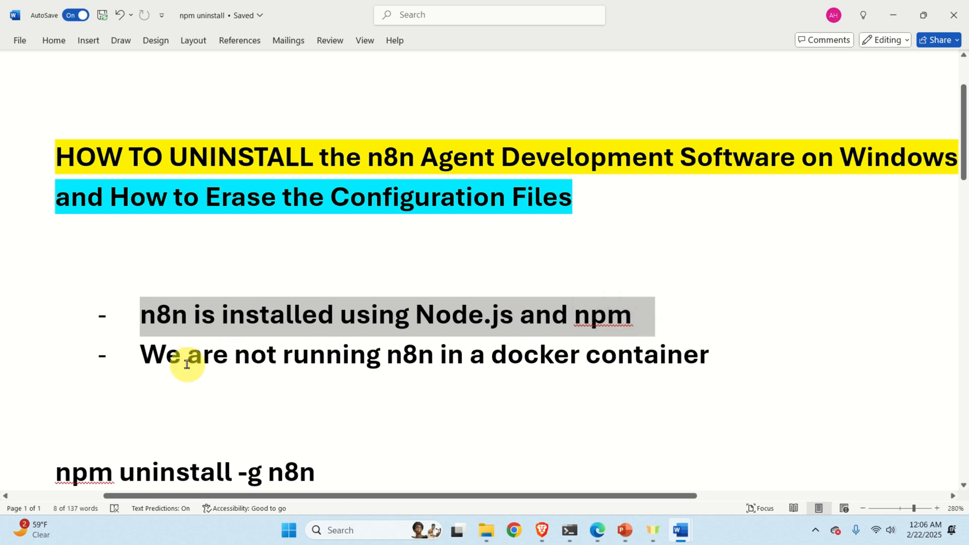
left_click(365, 346)
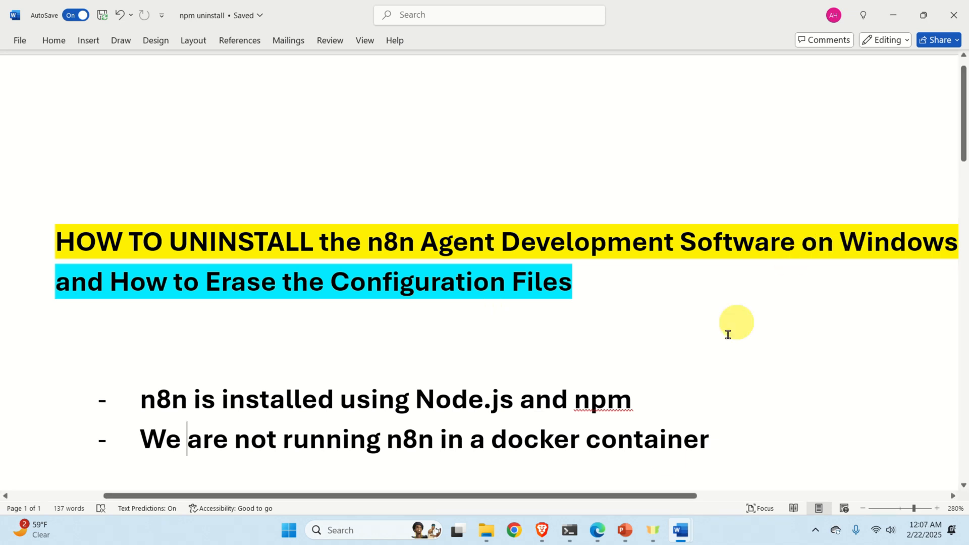
left_click(595, 530)
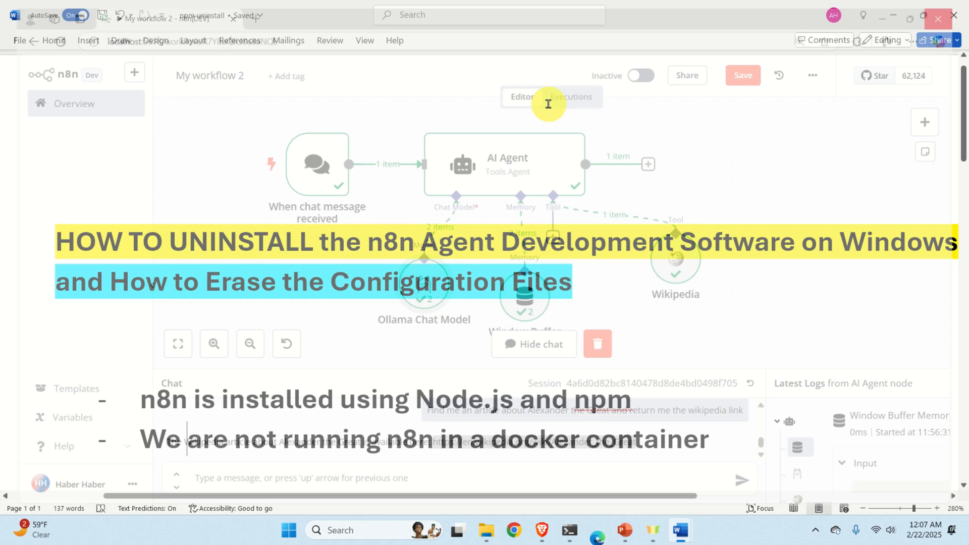
- Stop the n8n server with Ctrl+C and select the 'npm uninstall -g n8n' line
left_click(582, 529)
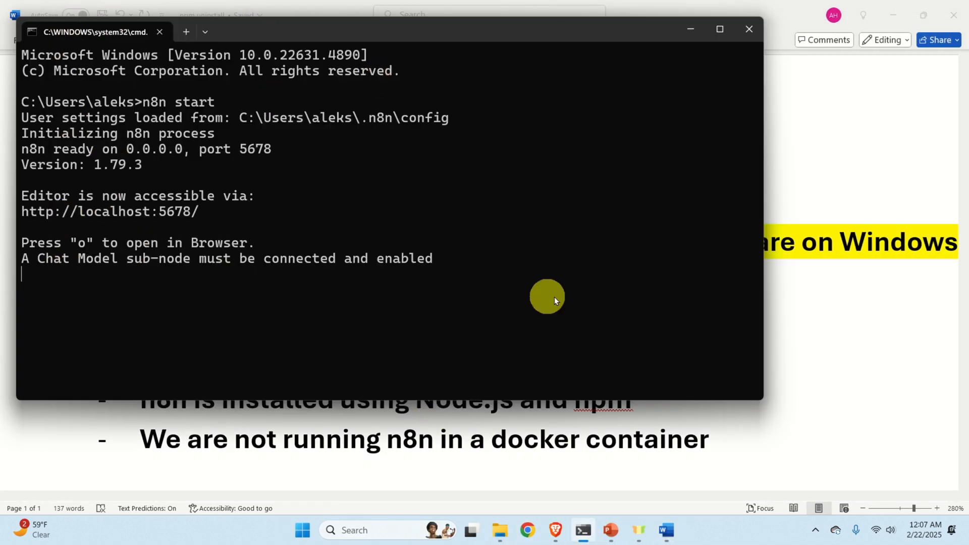
mouse_move(565, 218)
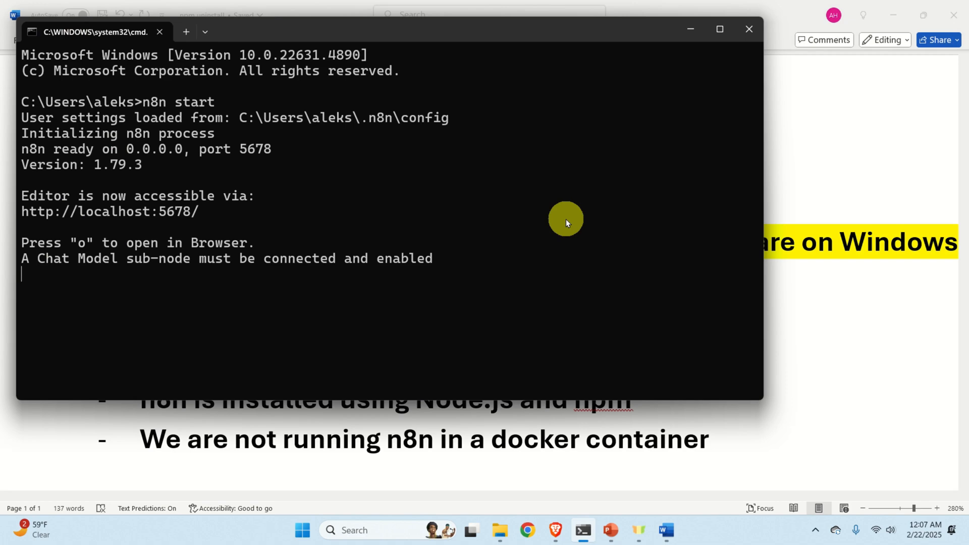
key("ctrl+c")
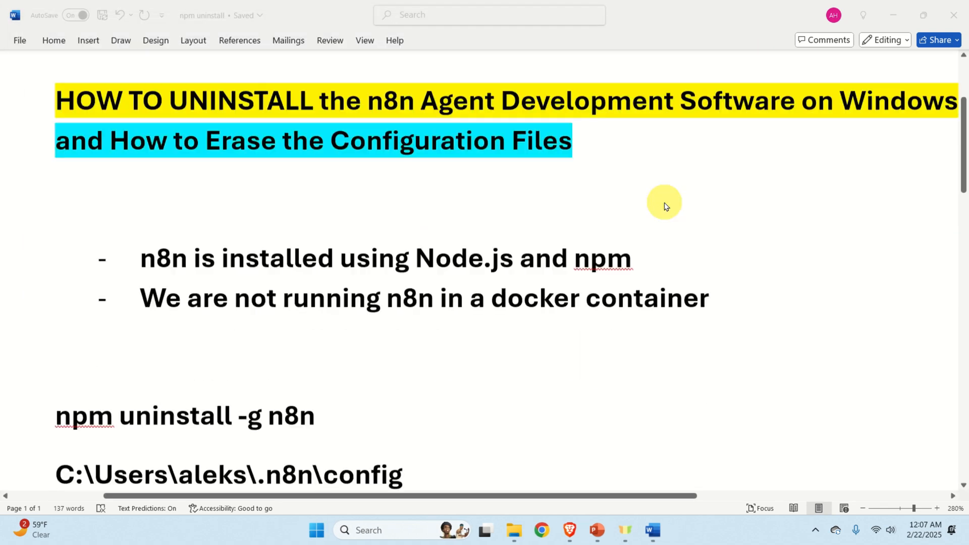
scroll("down", 3)
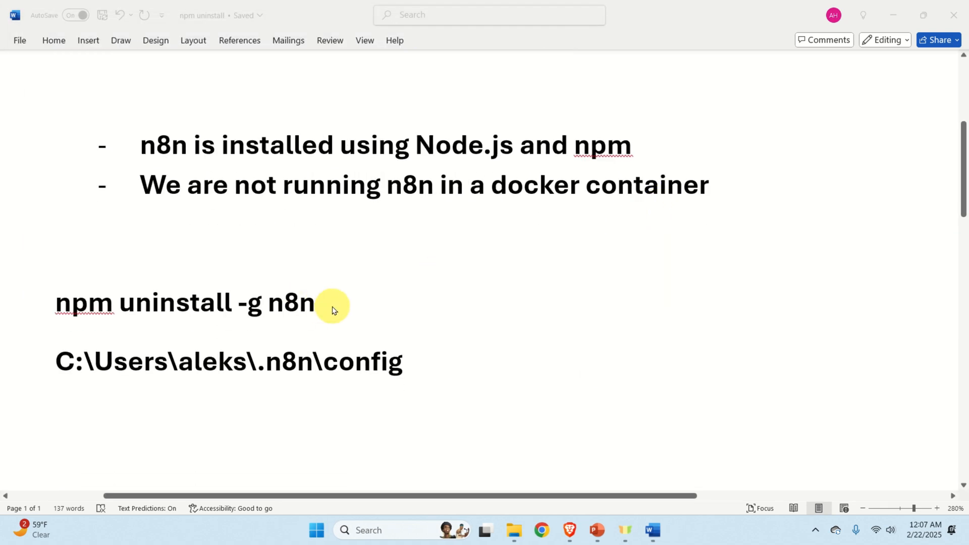
left_click_drag(331, 303, 56, 303)
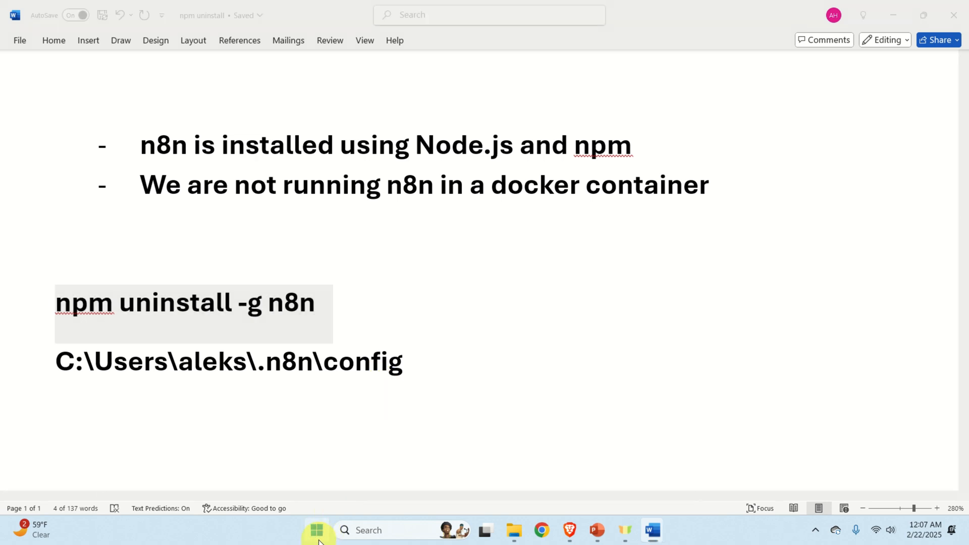
- In a new Command Prompt, run npm, then 'npm uninstall -g n8n' to remove 2140 packages
left_click(317, 529)
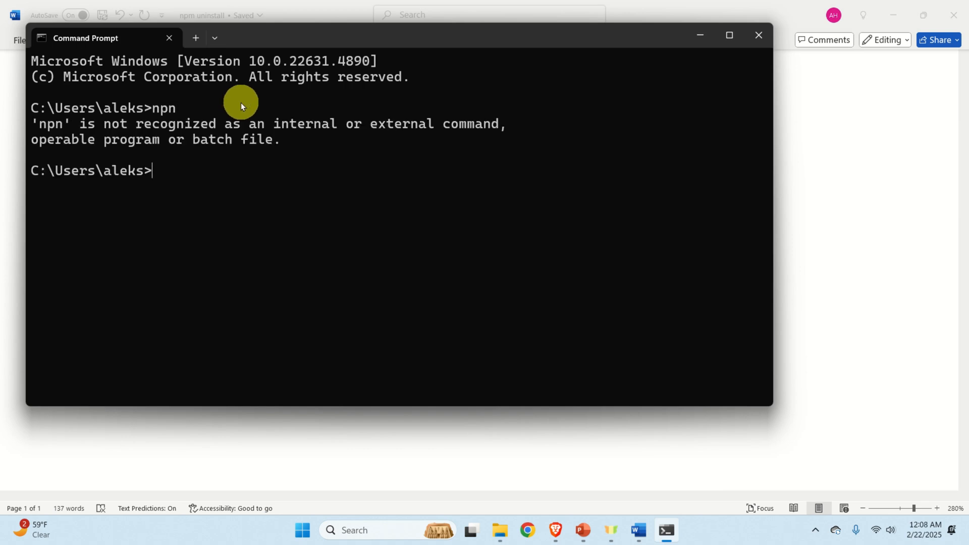
type("npm uninstall -g n8n")
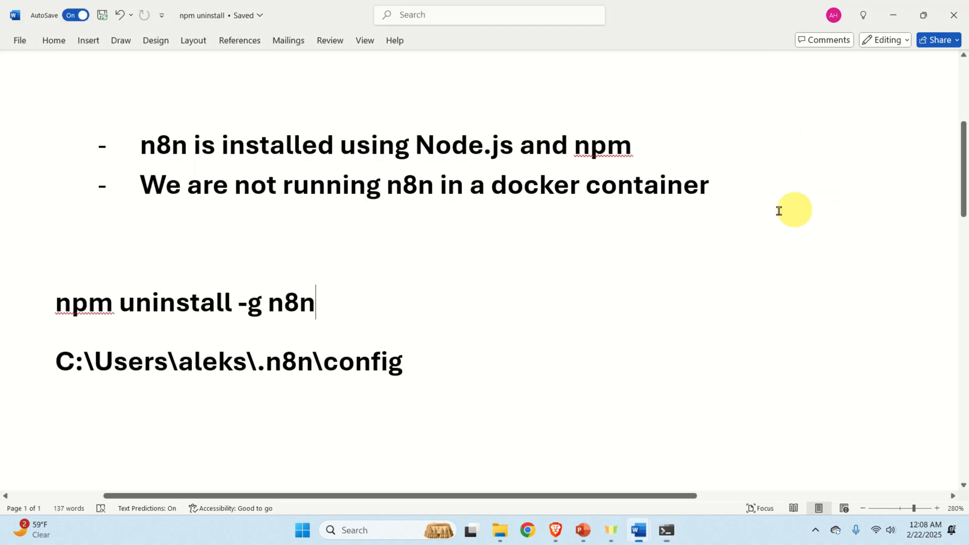
right_click(159, 320)
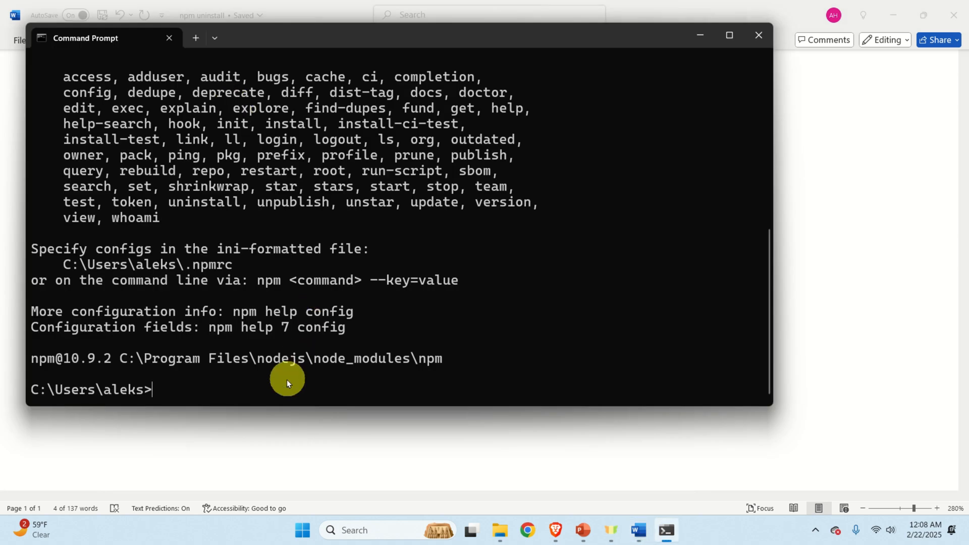
type("npm uninstall -g n8n")
type("n8n start")
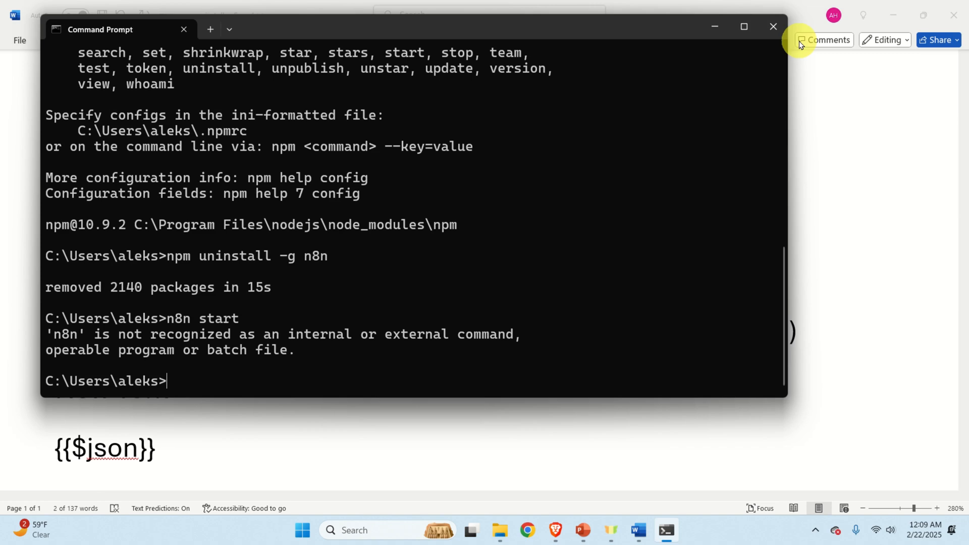
mouse_move(901, 162)
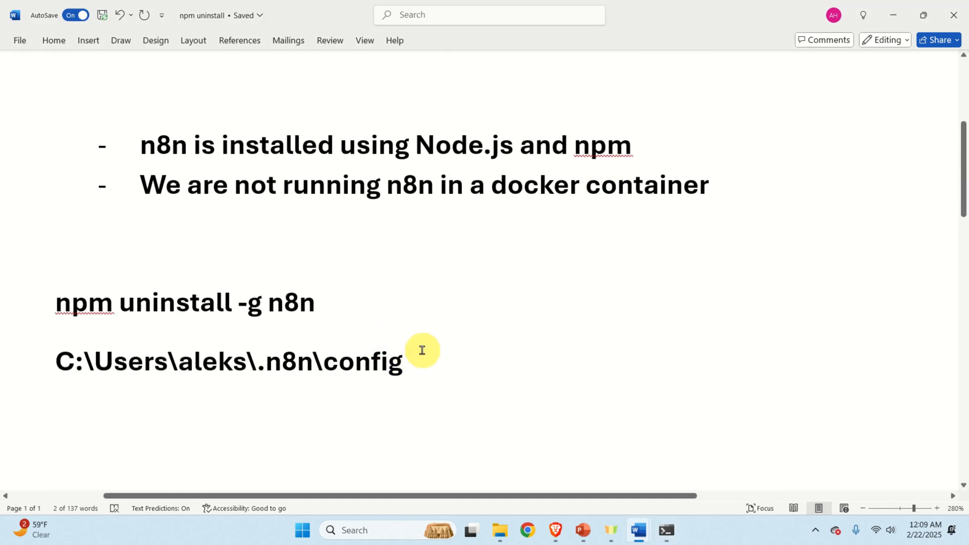
- Highlight the C:\Users\aleks\.n8n\config path line in the Word notes
left_click_drag(55, 361, 402, 361)
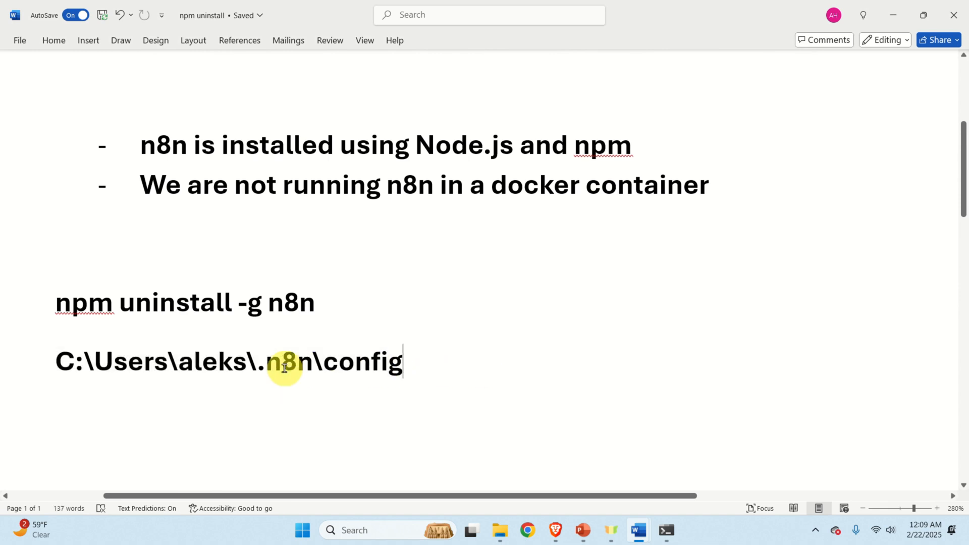
double_click(286, 361)
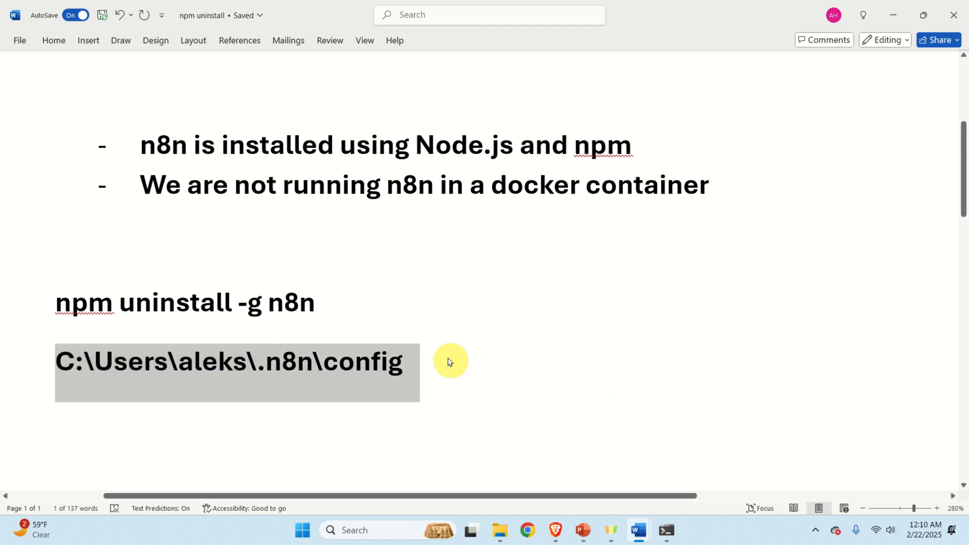
mouse_move(330, 328)
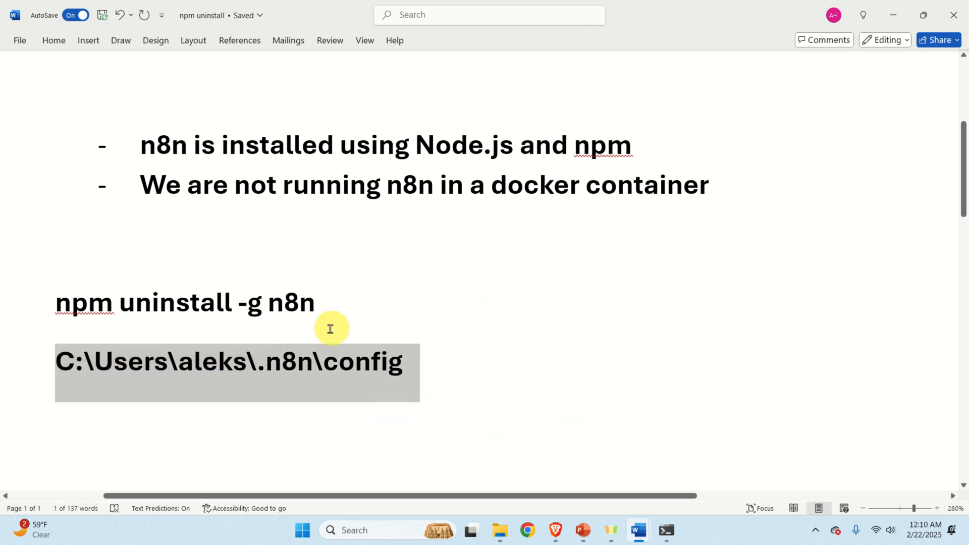
mouse_move(57, 367)
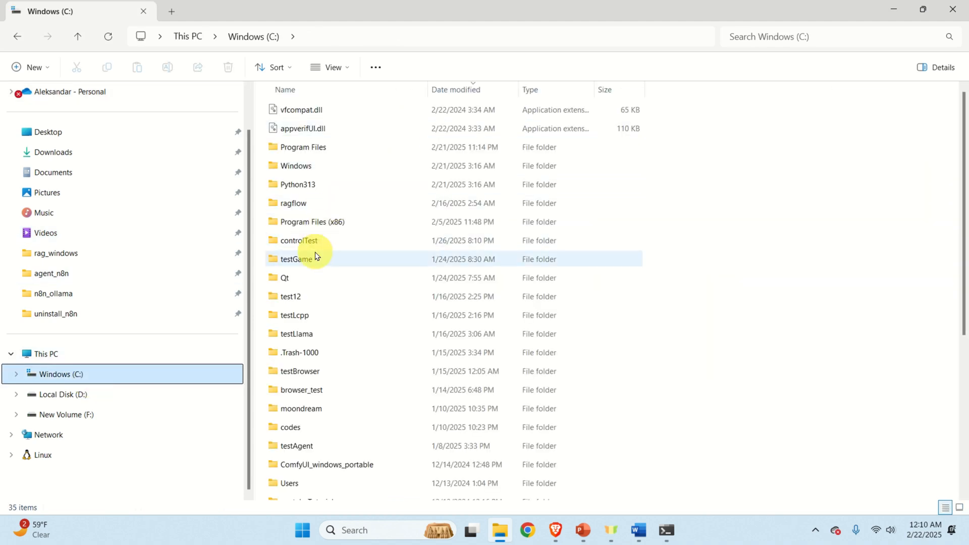
- Open C:\Users and then the aleks profile folder containing .n8n
left_click(289, 482)
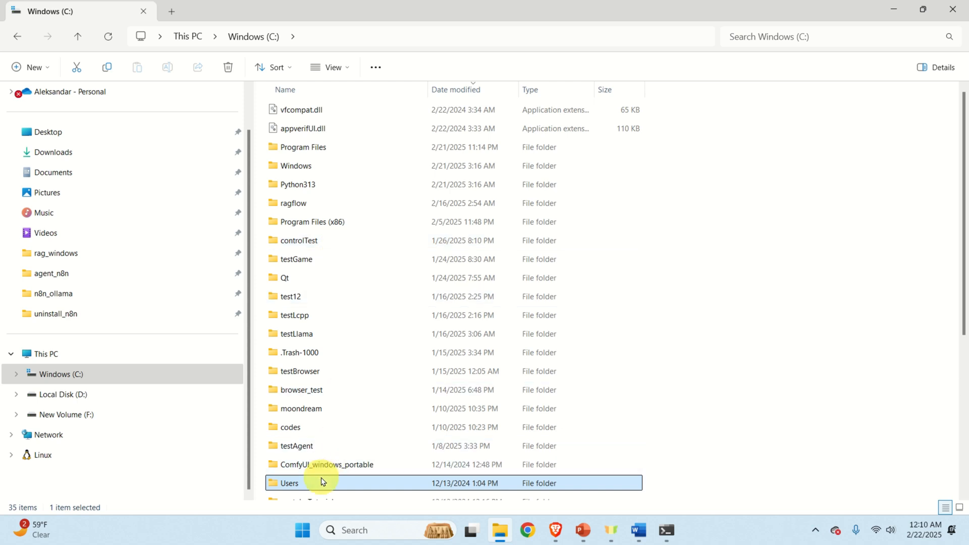
double_click(289, 482)
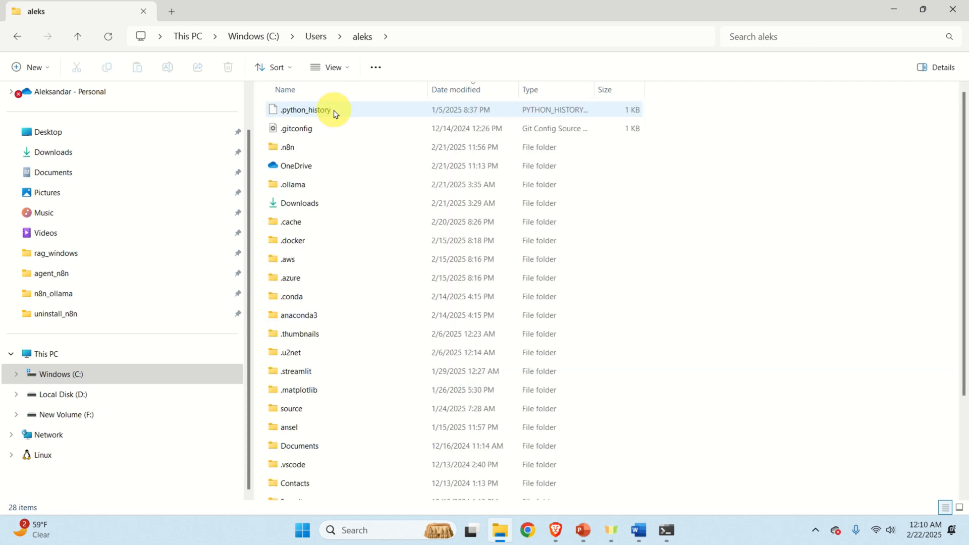
left_click(287, 147)
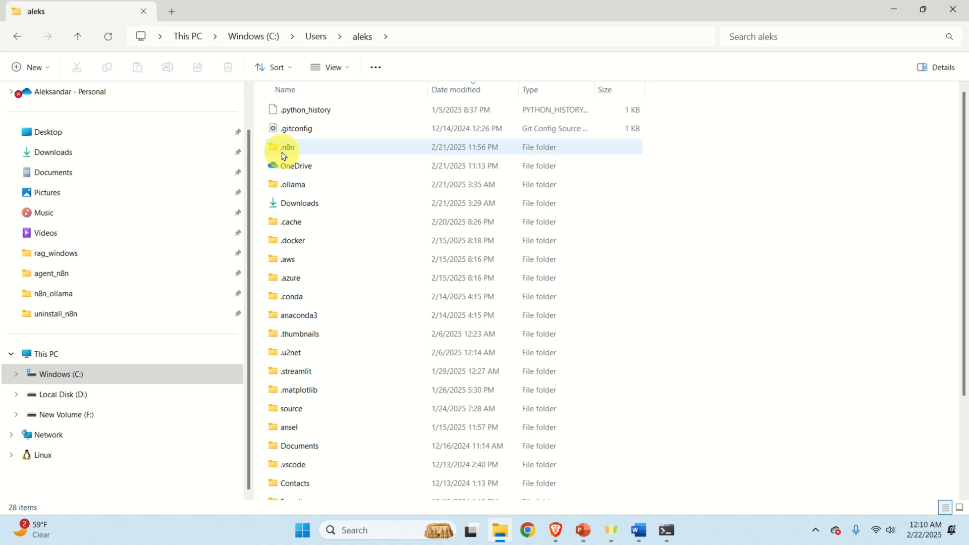
mouse_move(292, 154)
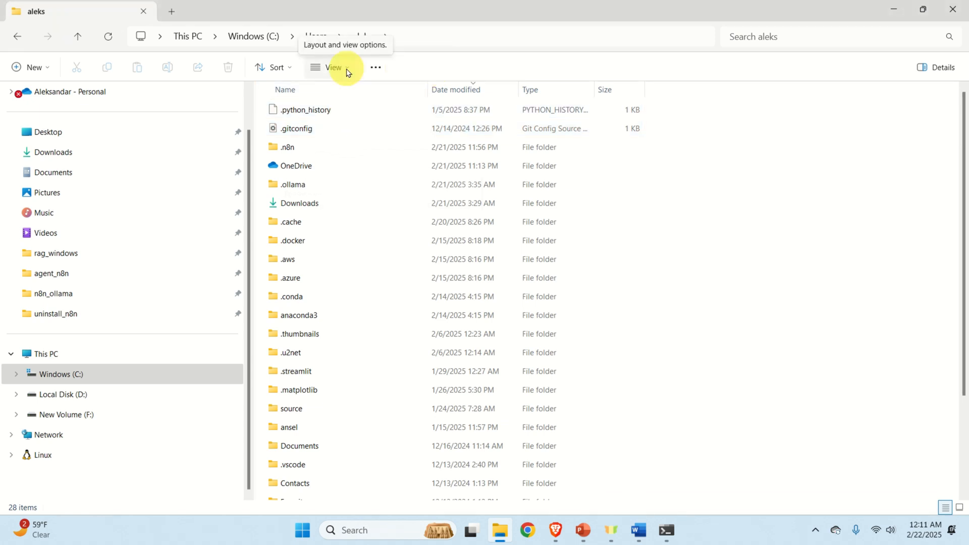
- Enable View > Show > Hidden items so the aleks folder lists 30 items
left_click(328, 66)
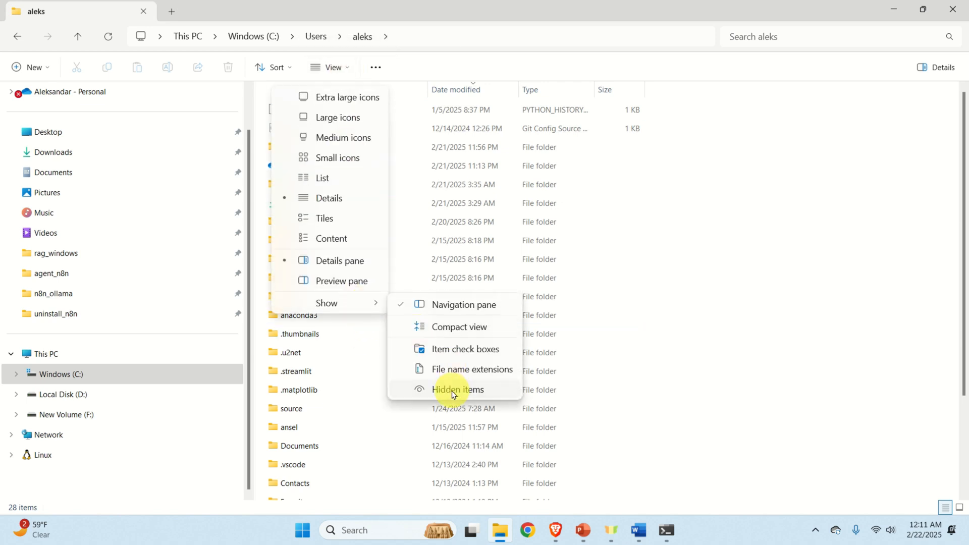
left_click(457, 389)
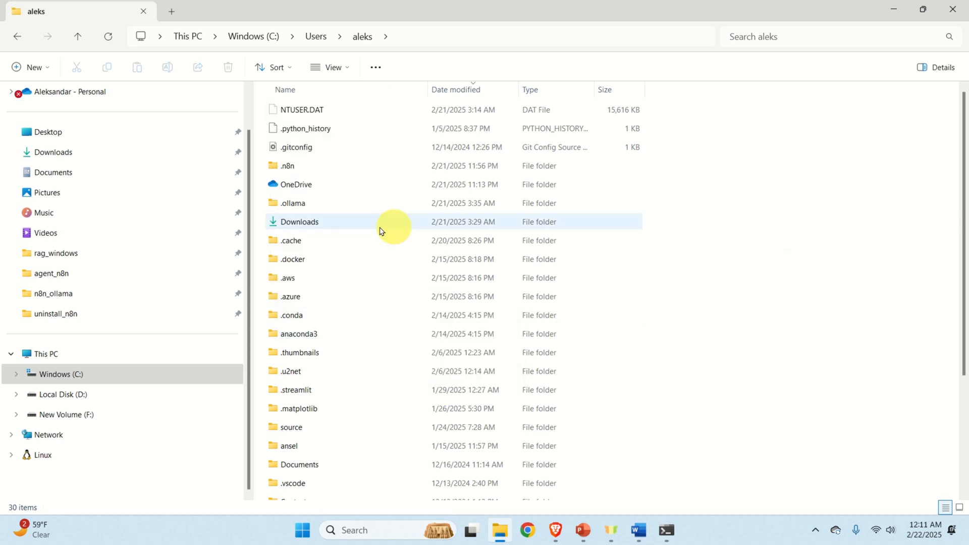
- Inspect the .n8n folder's contents, then return to the aleks profile folder
double_click(288, 165)
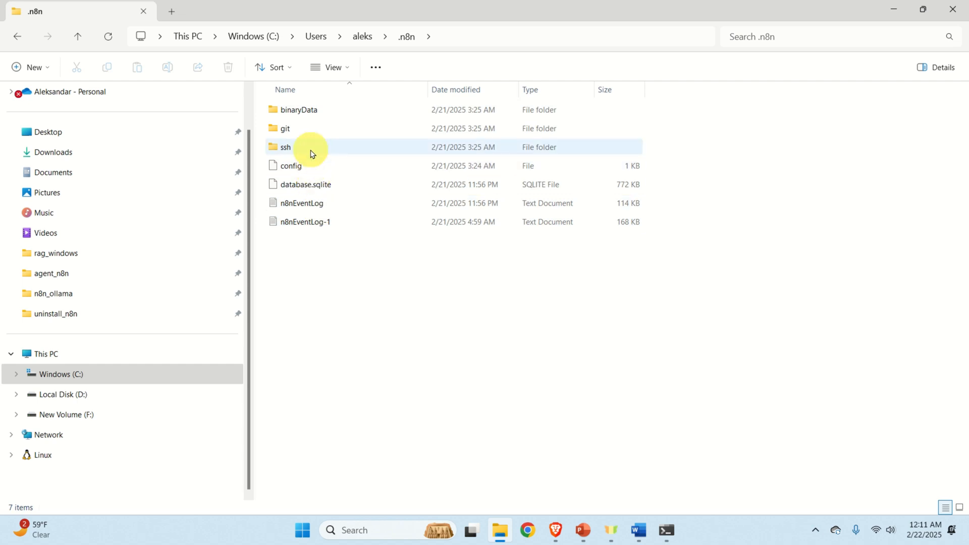
left_click(308, 147)
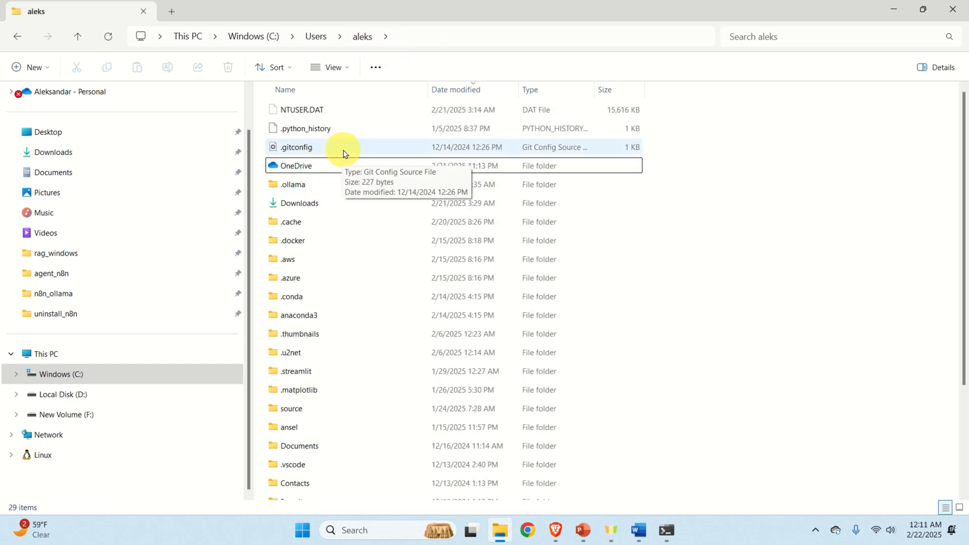
mouse_move(362, 195)
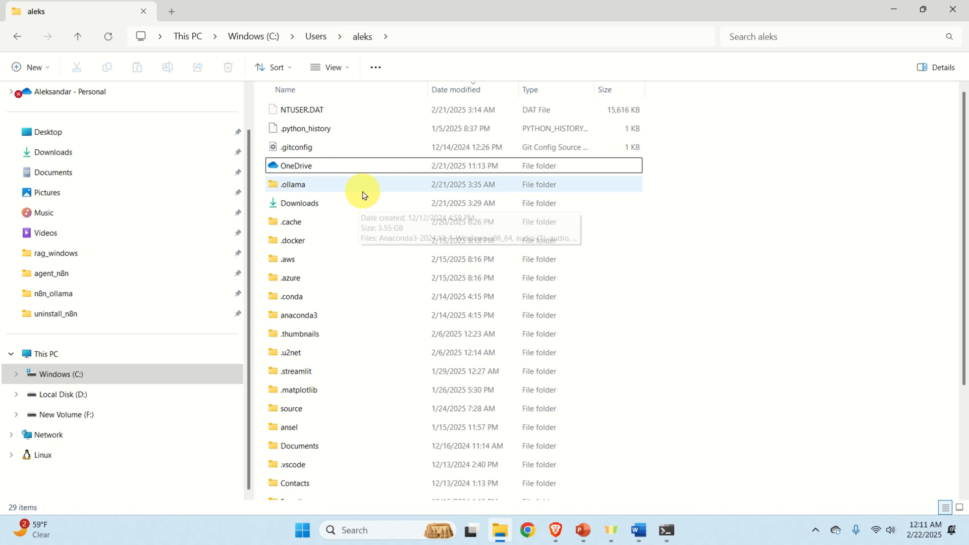
mouse_move(425, 187)
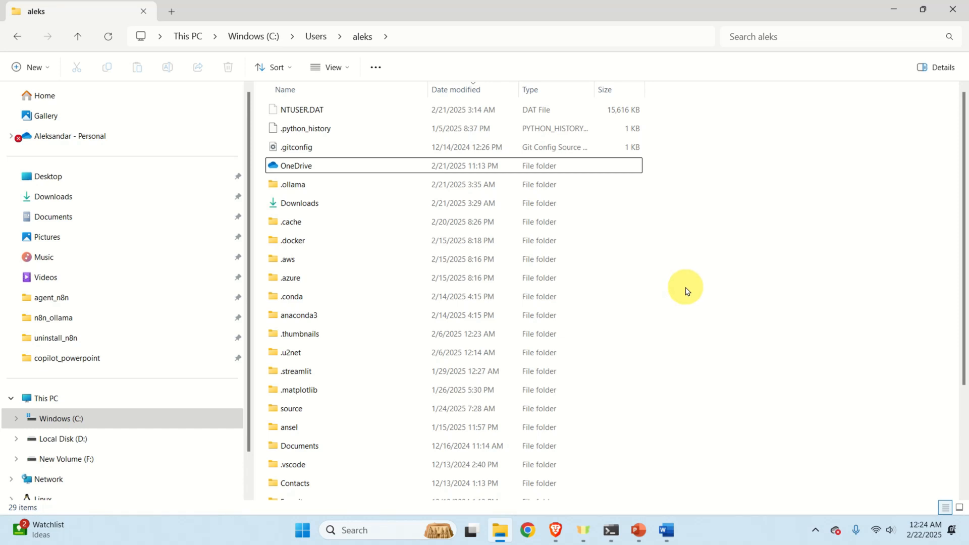
mouse_move(680, 287)
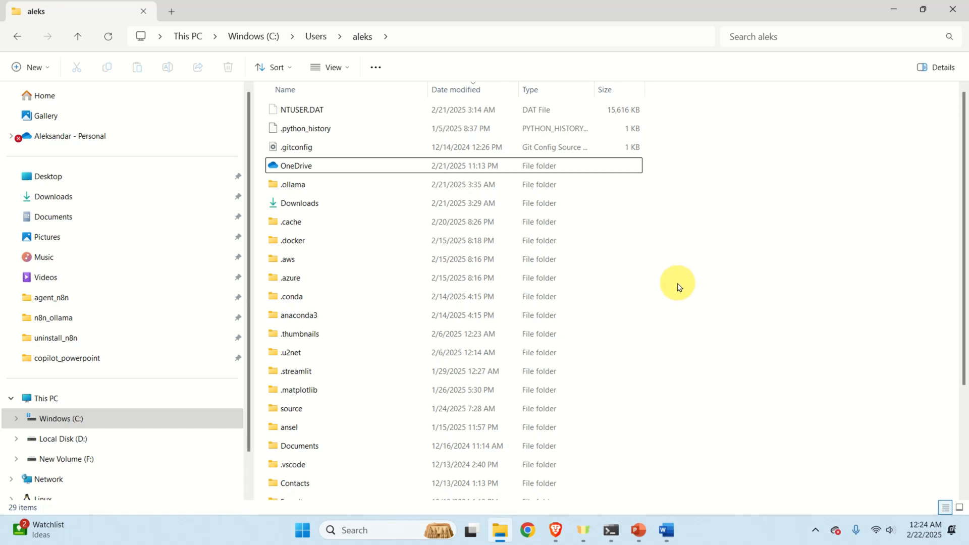
mouse_move(673, 285)
type("add")
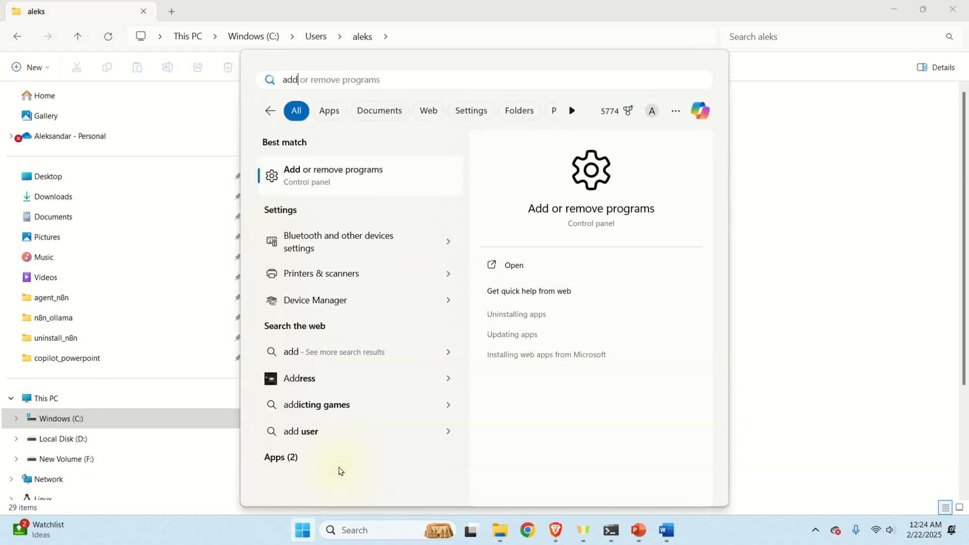
- Filter installed apps by 'node' and confirm uninstalling Node.js 22.14.0
left_click(333, 175)
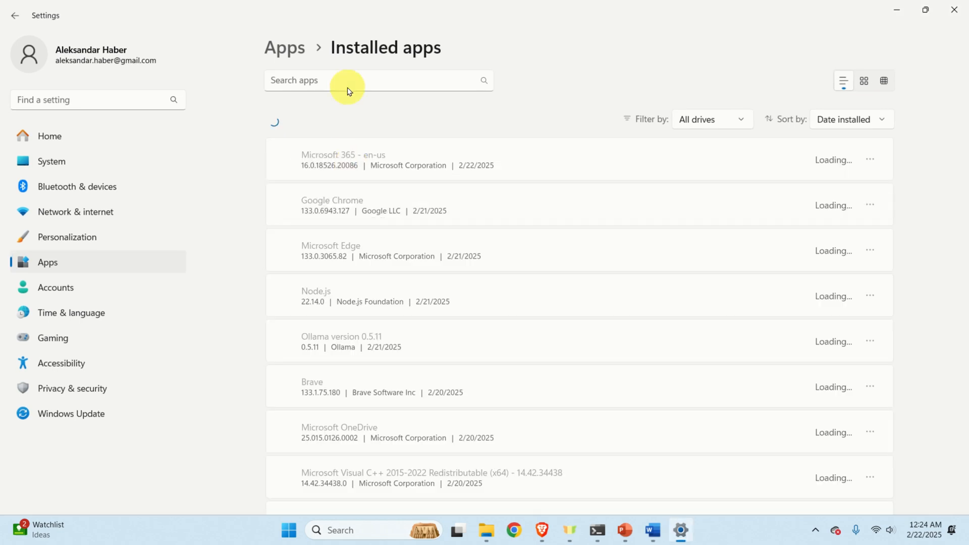
type("node")
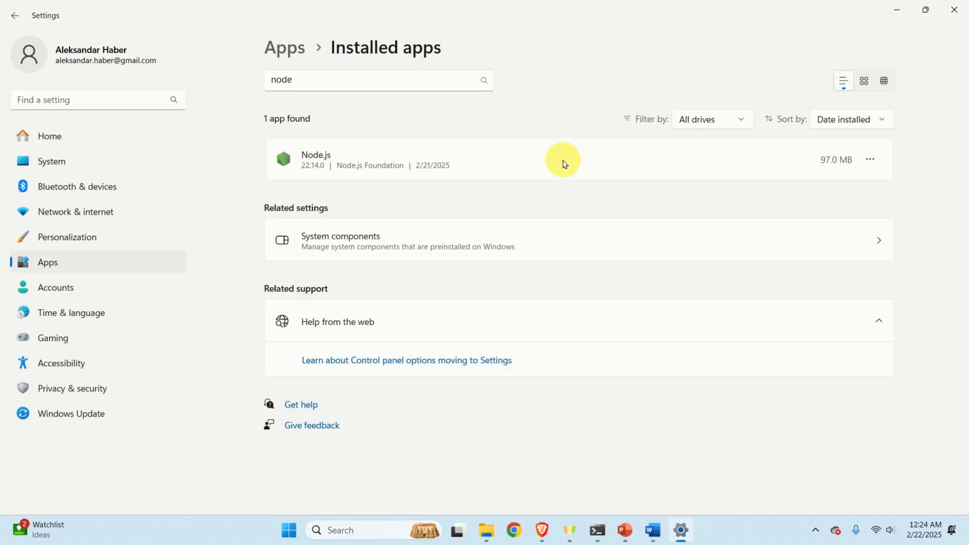
left_click(869, 160)
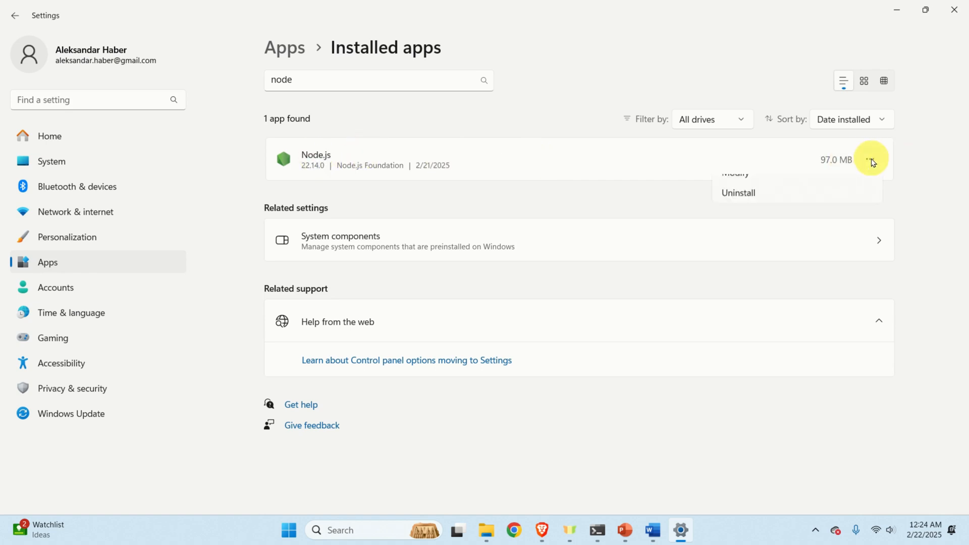
left_click(737, 193)
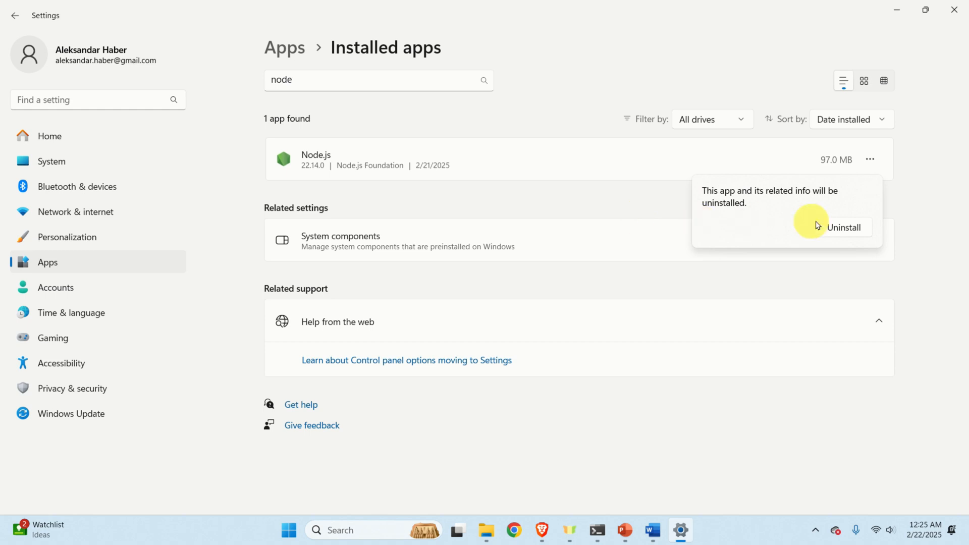
left_click(843, 226)
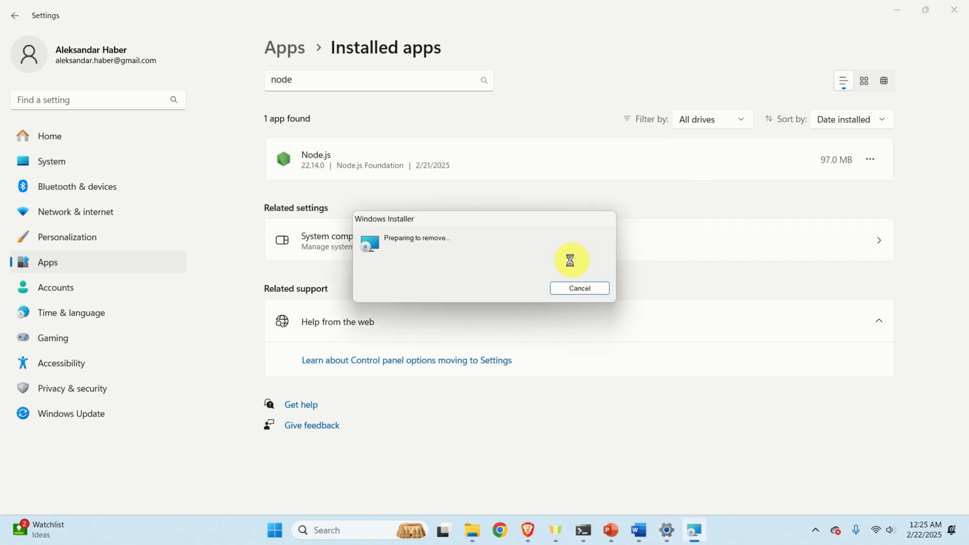